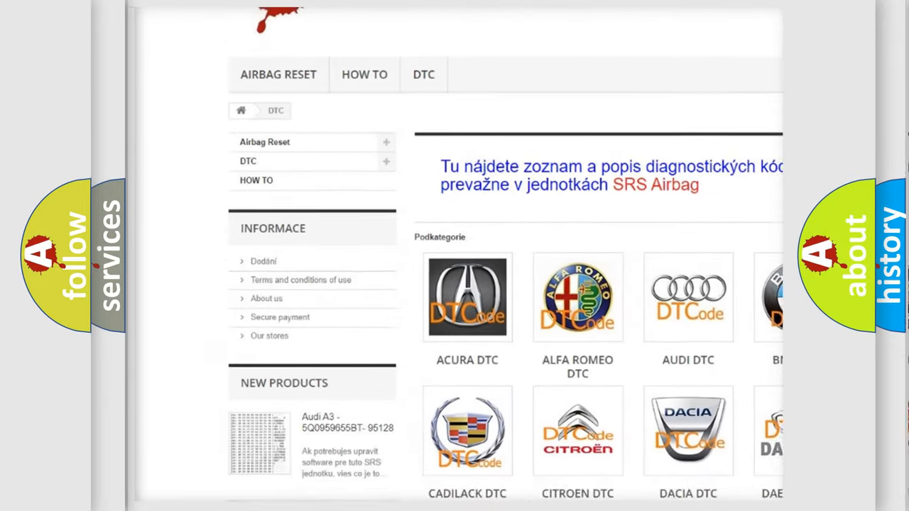
{"action": "scroll", "scroll_direction": "down", "scroll_amount": 3}
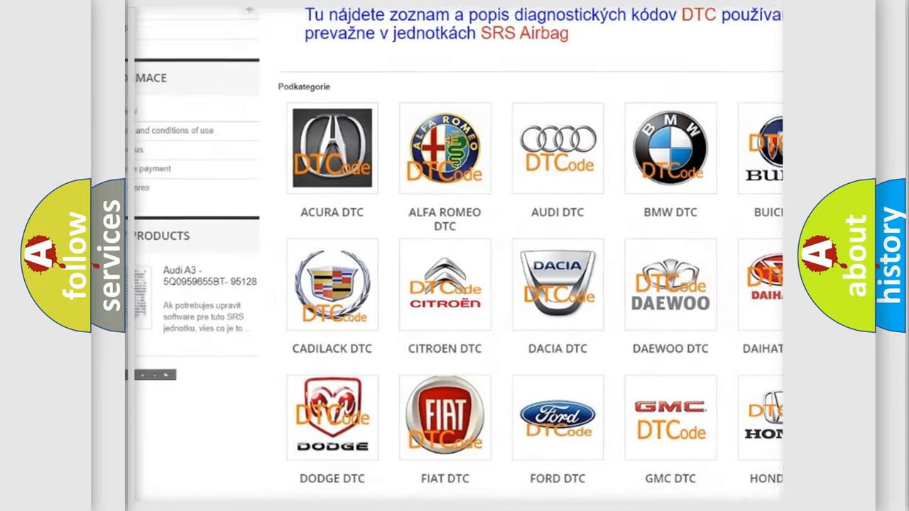
{"action": "scroll", "scroll_direction": "down", "scroll_amount": 3}
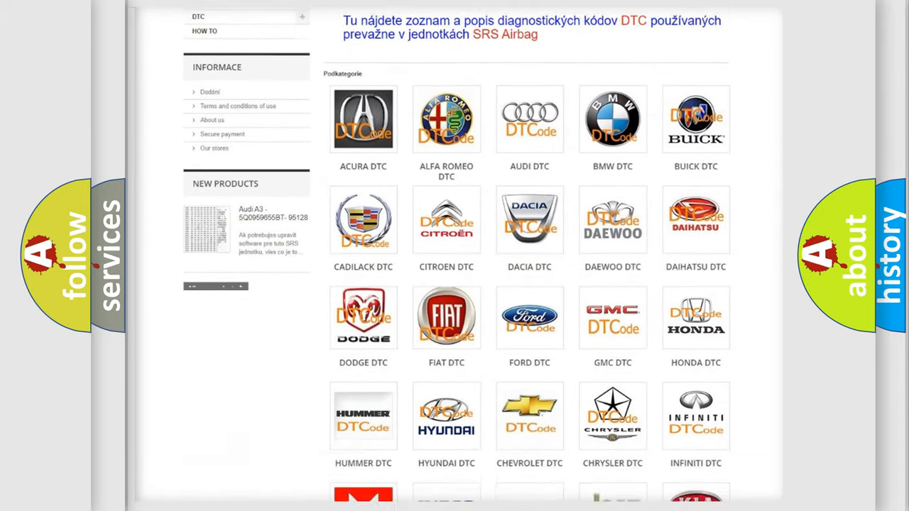
{"action": "scroll", "scroll_direction": "down", "scroll_amount": 3}
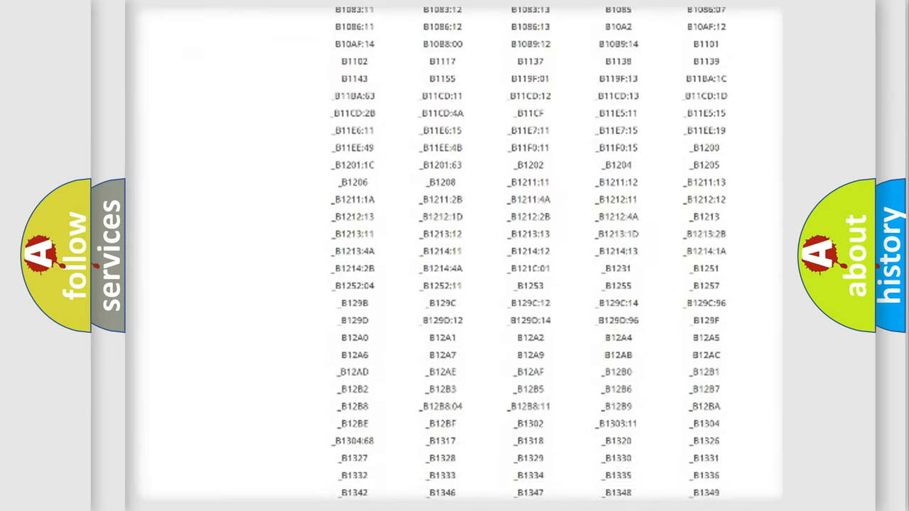
{"action": "scroll", "scroll_direction": "down", "scroll_amount": 3}
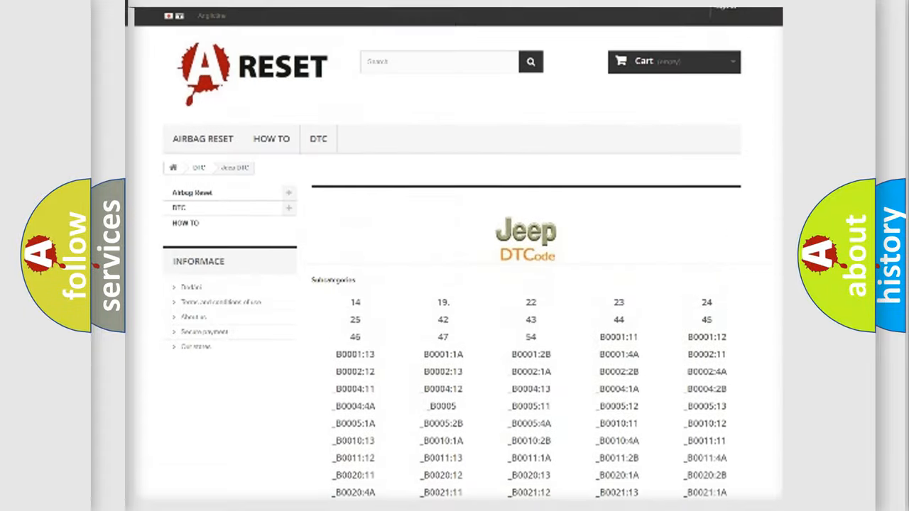
{"action": "scroll", "scroll_direction": "up", "scroll_amount": 3}
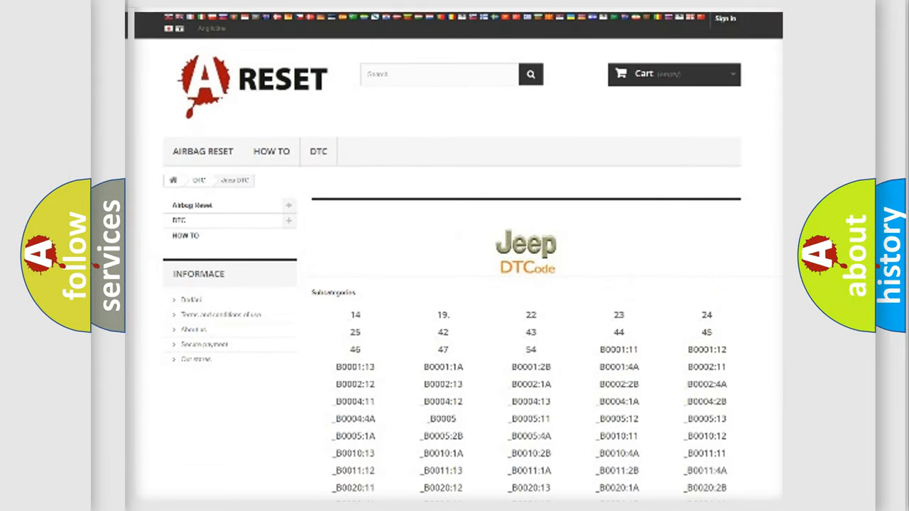